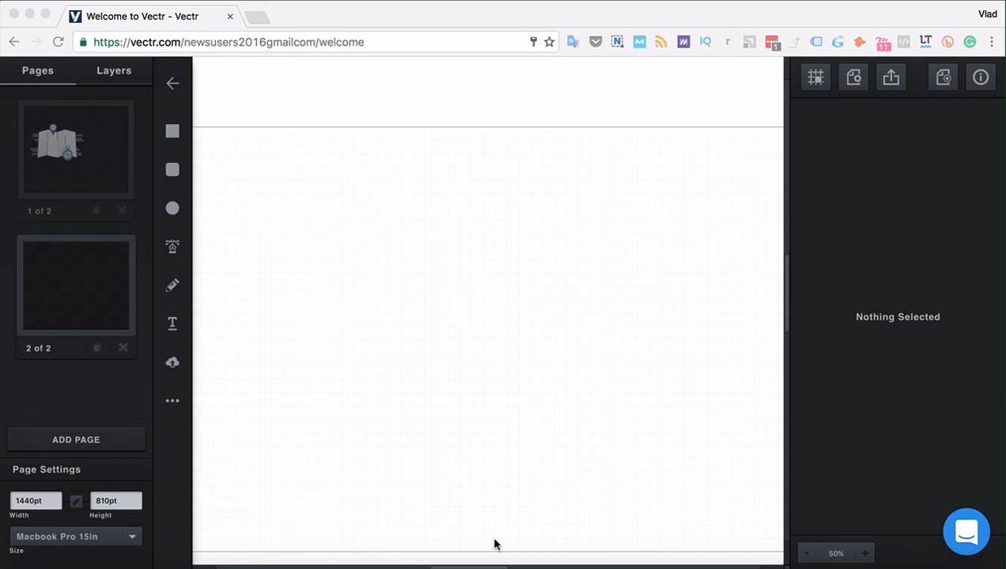
pyautogui.moveTo(457, 485)
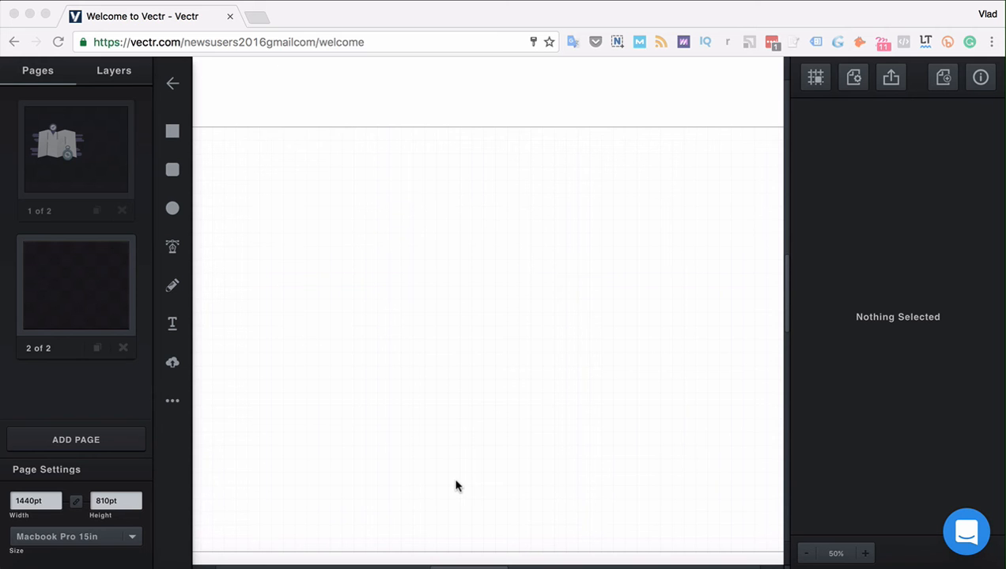
pyautogui.moveTo(210, 335)
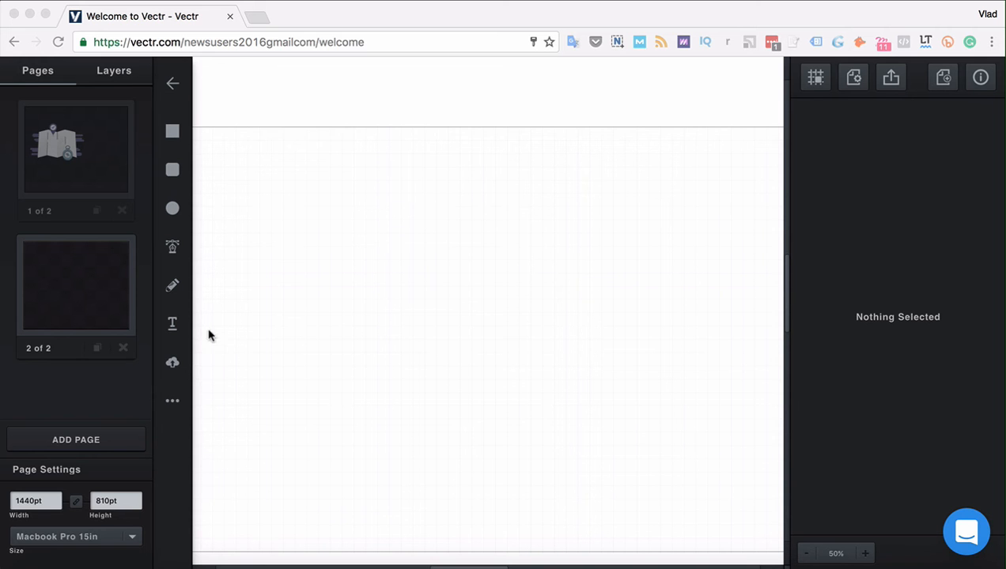
pyautogui.moveTo(198, 327)
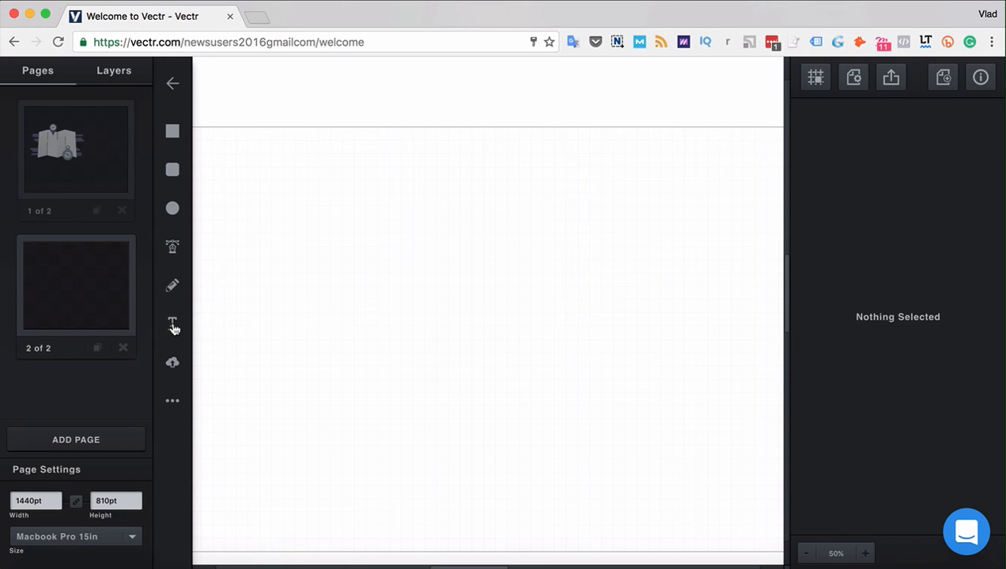
pyautogui.moveTo(173, 325)
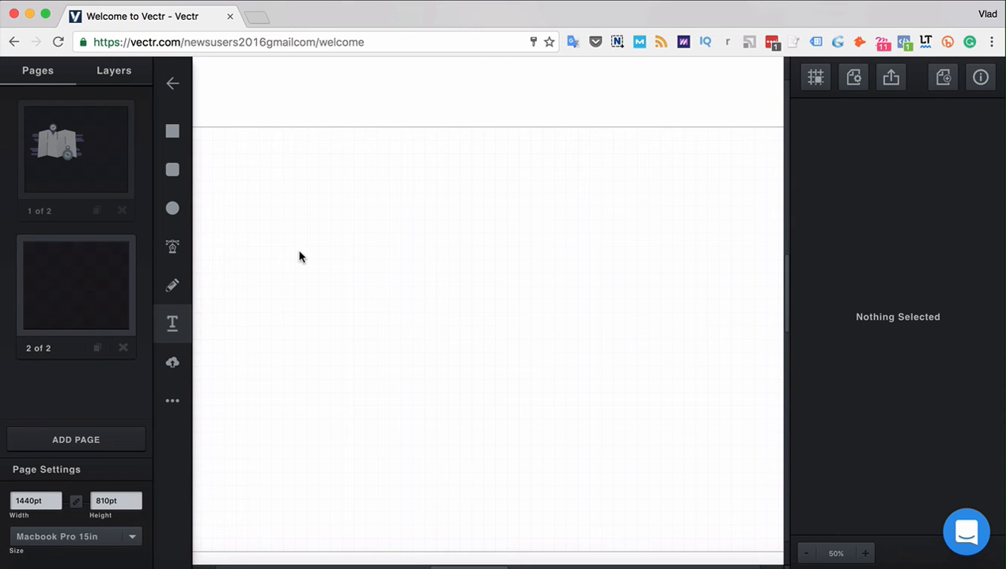
# Place a new text box on the page and replace its placeholder with 'Hello World,'.
pyautogui.click(172, 323)
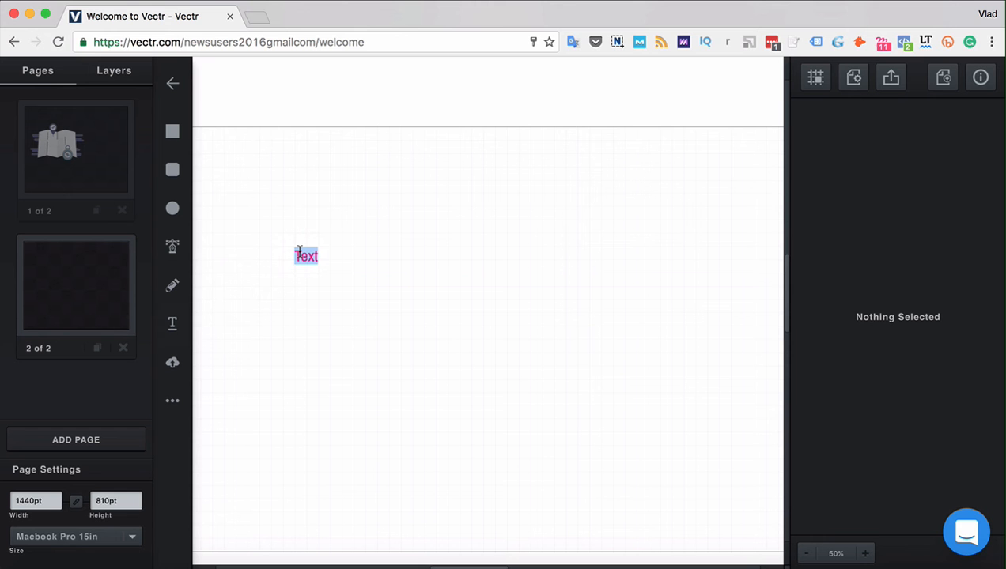
pyautogui.moveTo(329, 291)
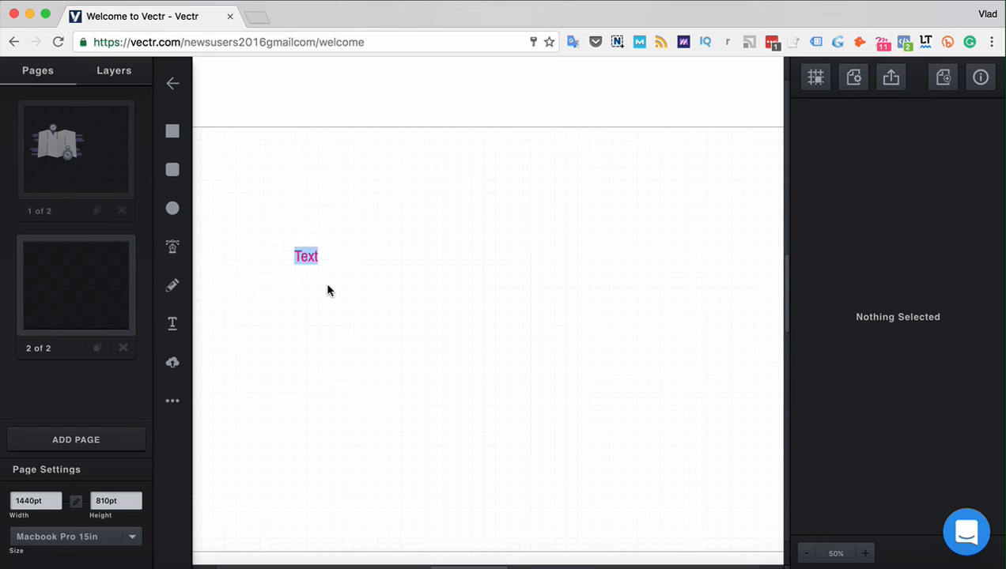
pyautogui.press('backspace')
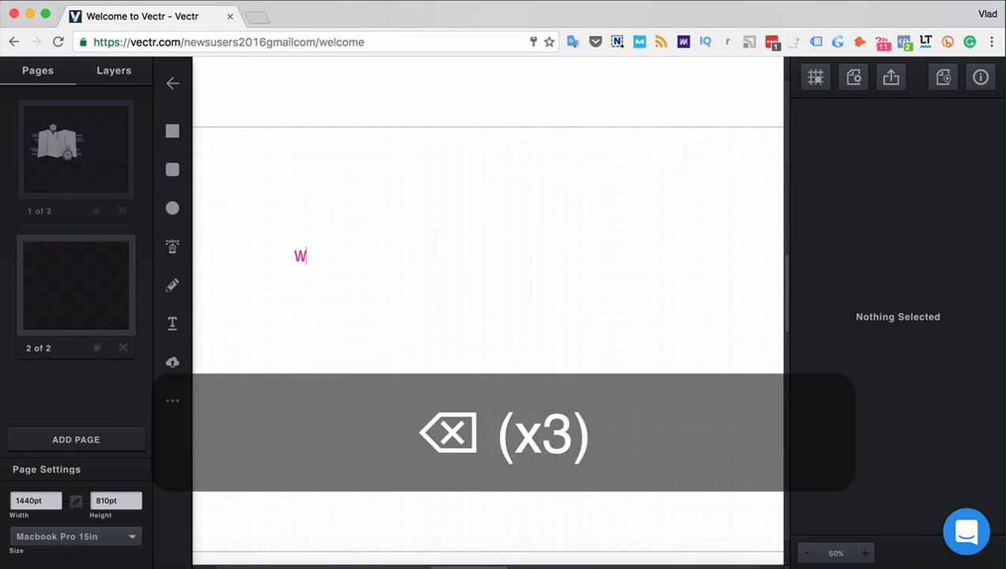
pyautogui.write('Hello')
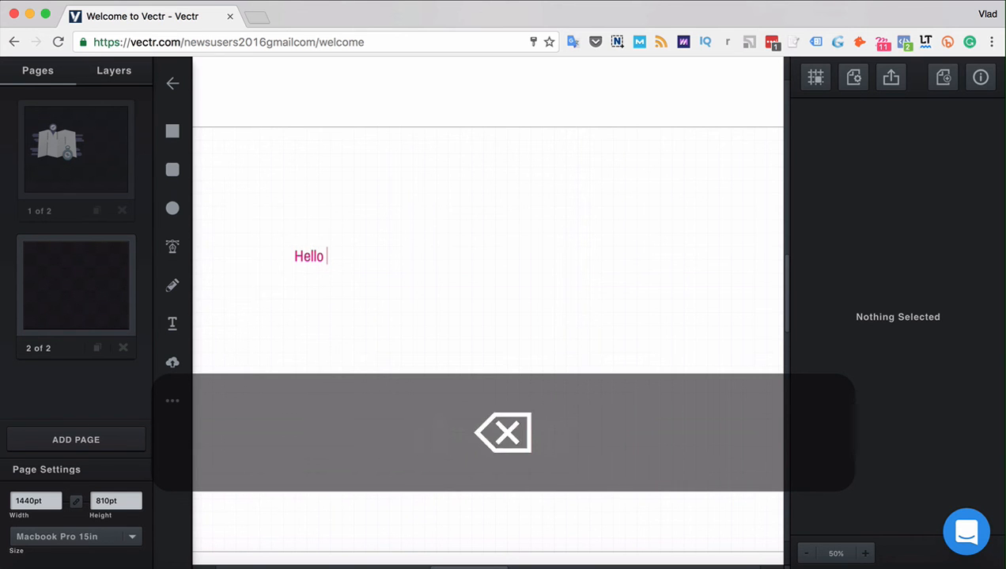
pyautogui.write('World,')
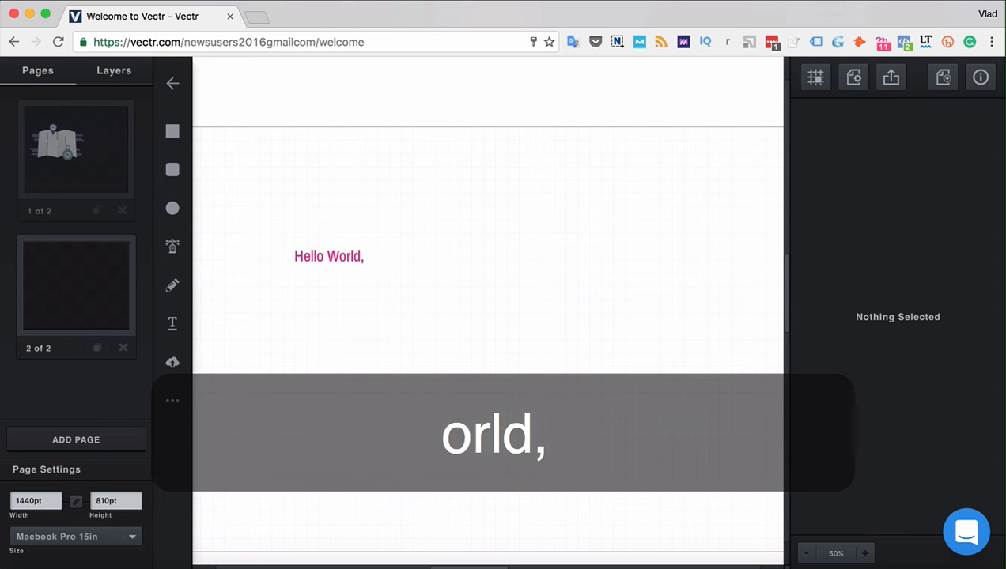
# Paste the Lorem ipsum sentence after 'Hello World,' to finish the pink text line.
pyautogui.press('cmd+v')
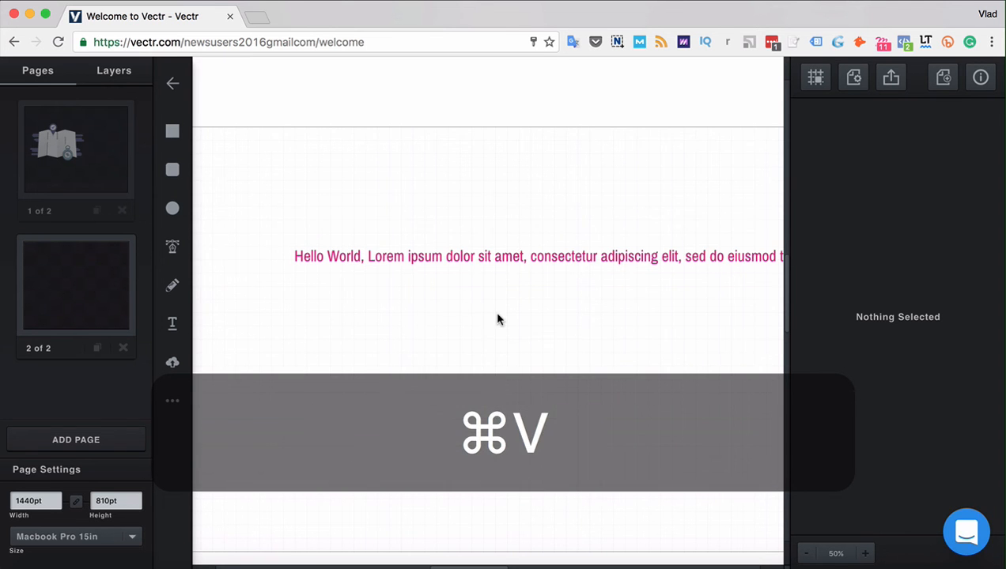
pyautogui.press('cmd+v')
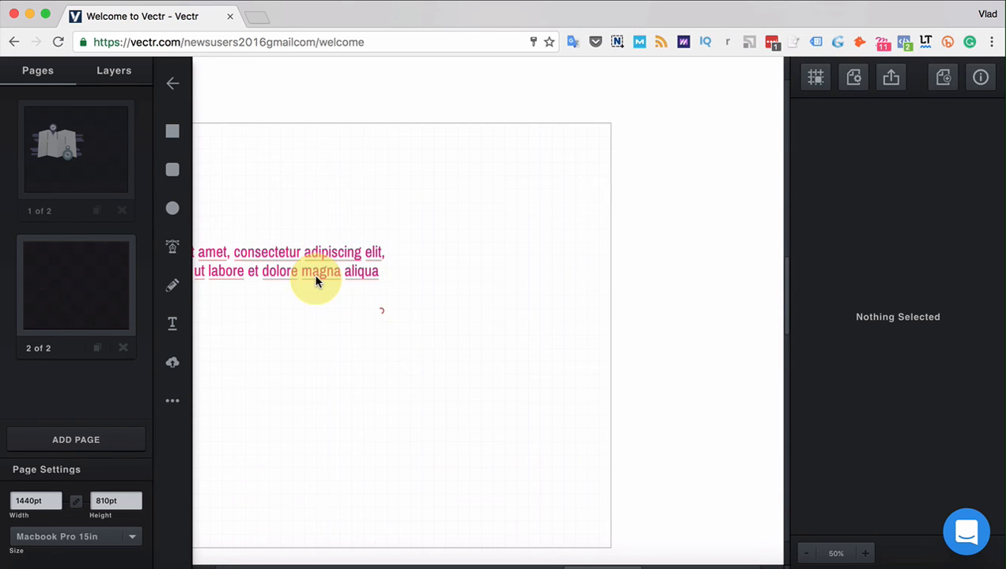
pyautogui.click(316, 272)
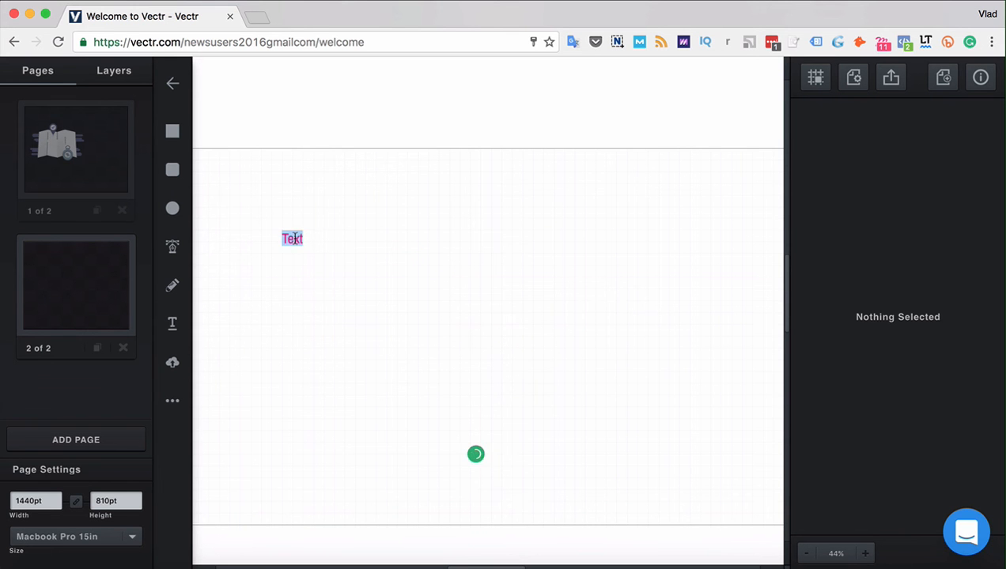
# Paste the Lorem ipsum paragraph into the text box and select it.
pyautogui.press('cmd+v')
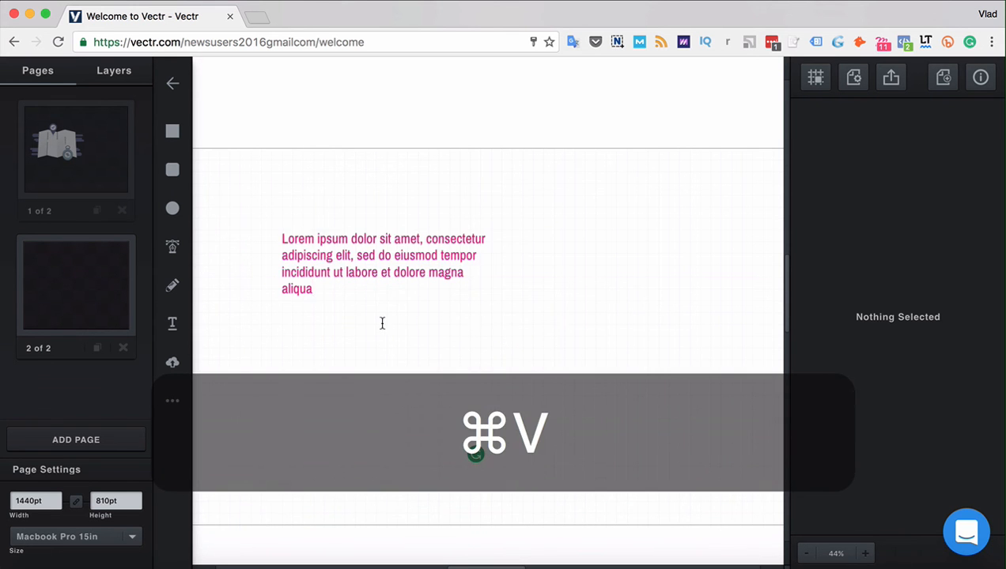
pyautogui.press('cmd+v')
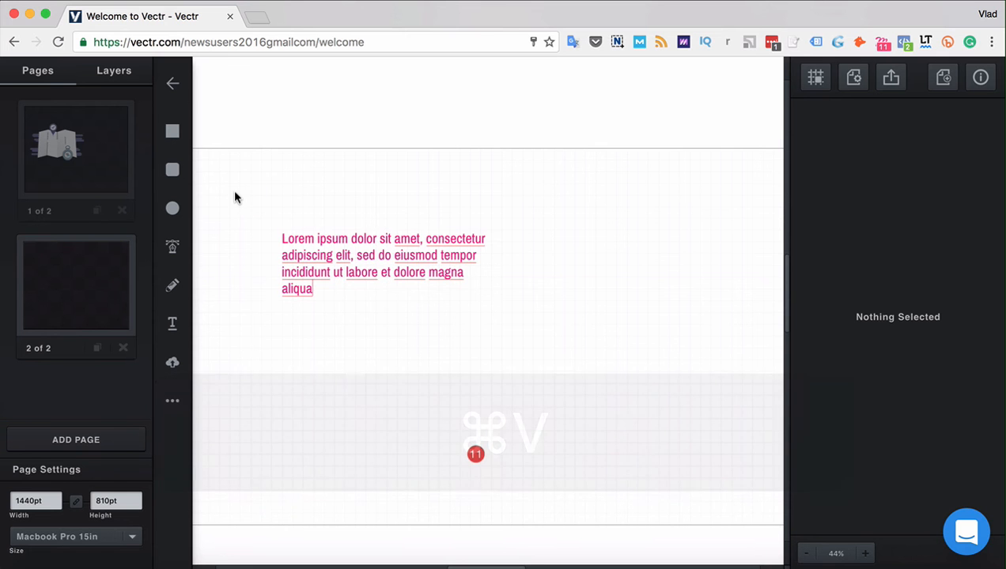
pyautogui.click(383, 261)
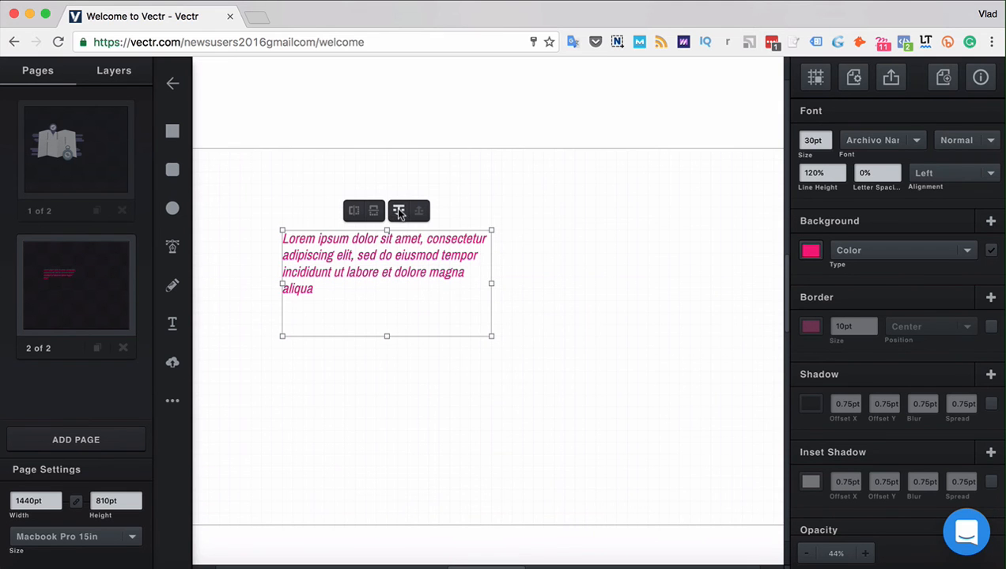
pyautogui.click(354, 210)
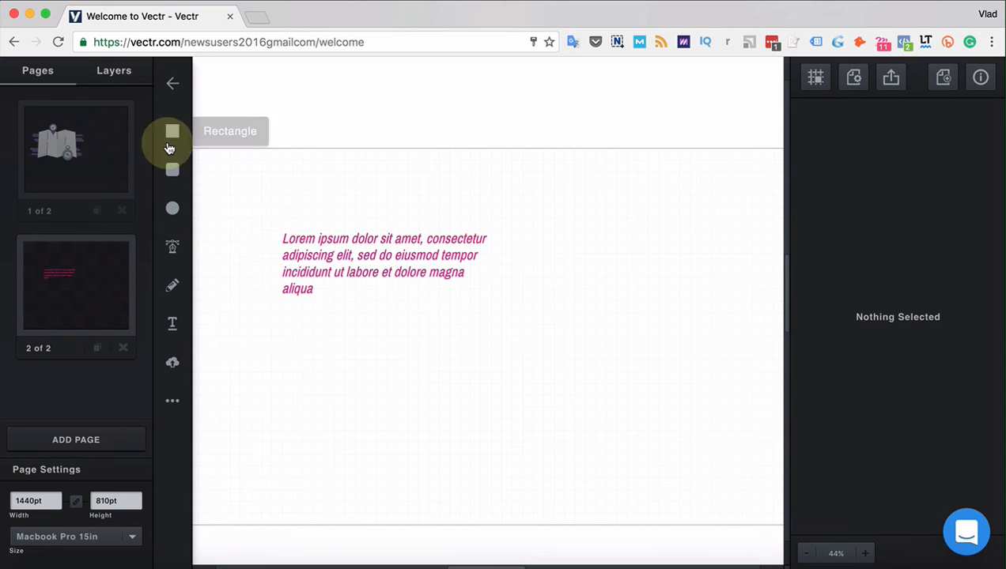
# Draw a rectangle in the upper left of the page and give it a green fill.
pyautogui.moveTo(240, 185); pyautogui.dragTo(499, 344)
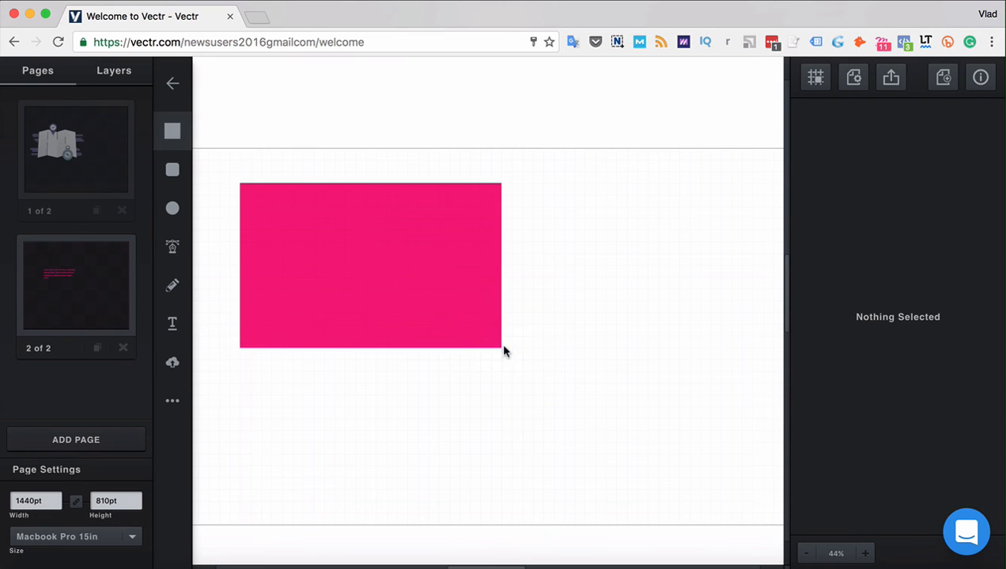
pyautogui.click(370, 266)
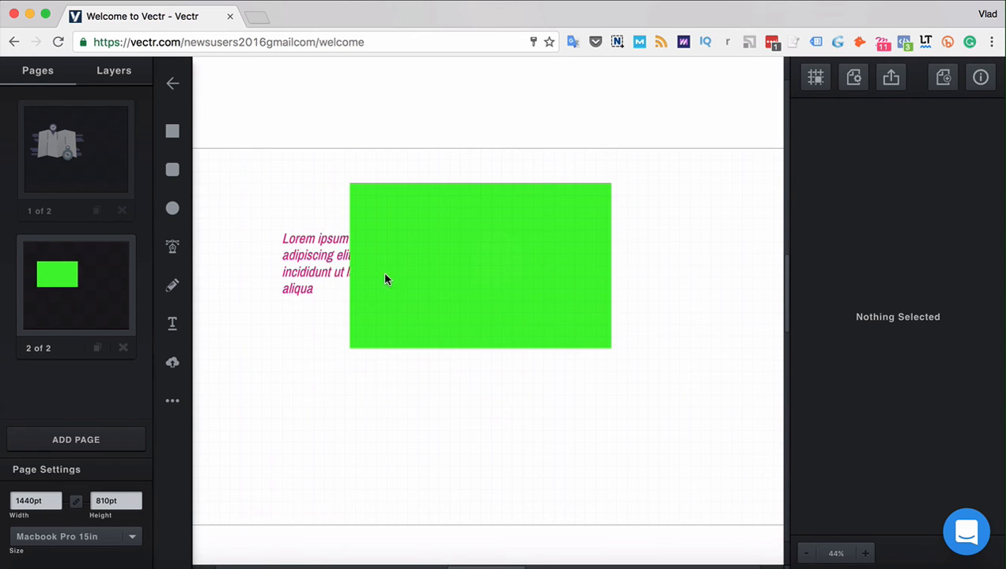
# Set the paragraph text size to 20, then select the green rectangle.
pyautogui.click(386, 261)
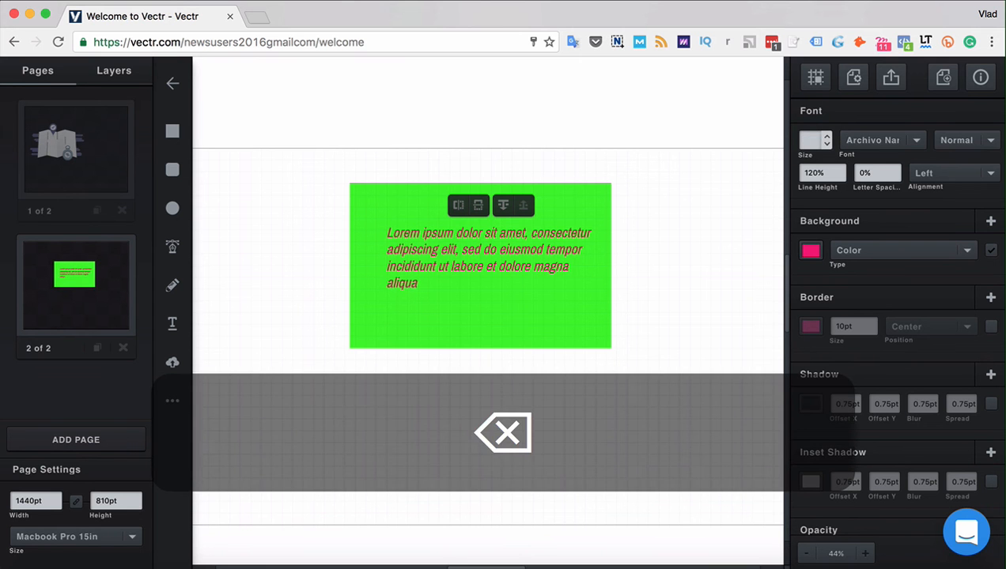
pyautogui.write('20')
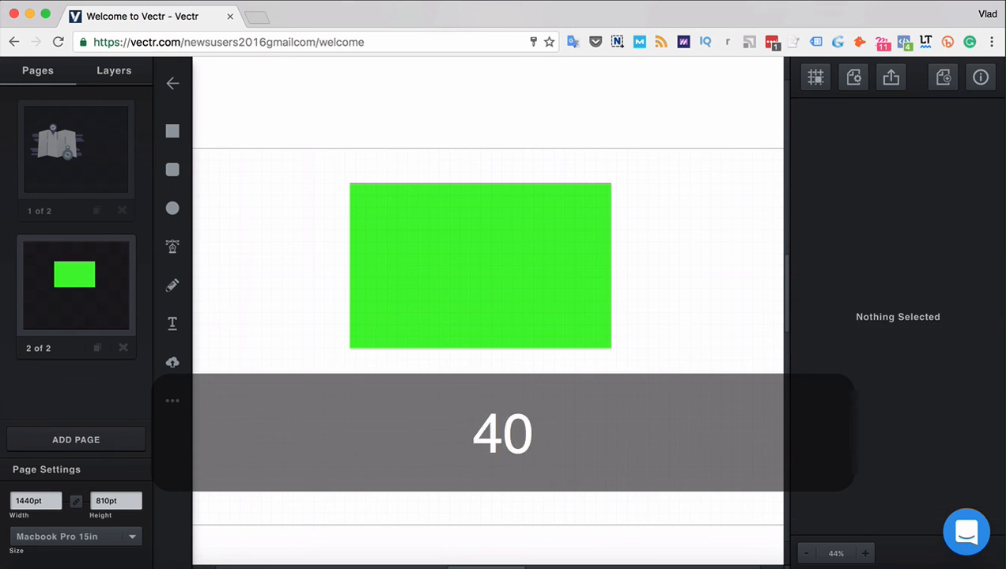
pyautogui.click(481, 266)
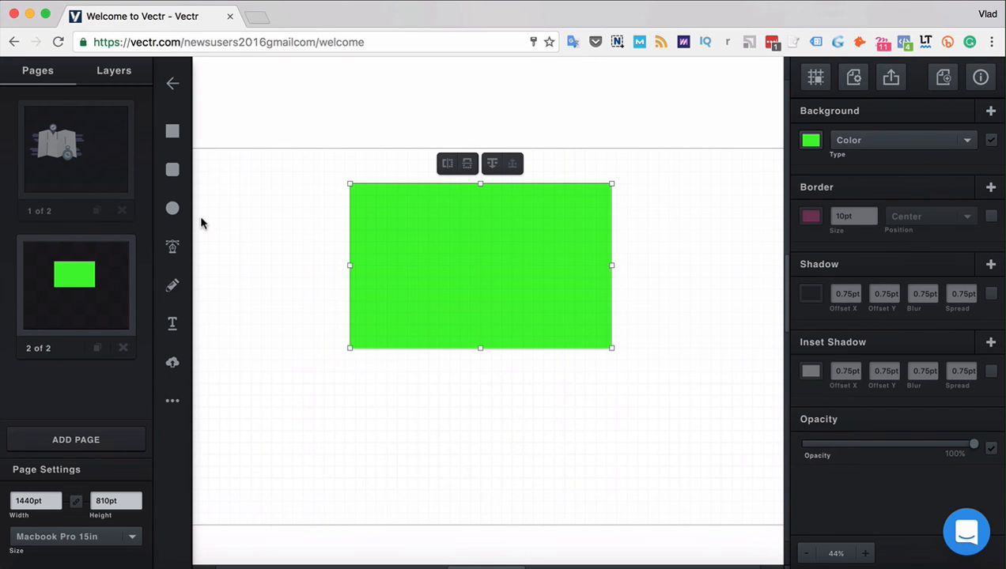
# Undo to bring the paragraph back on top of the rectangle and select it.
pyautogui.press('cmd+z')
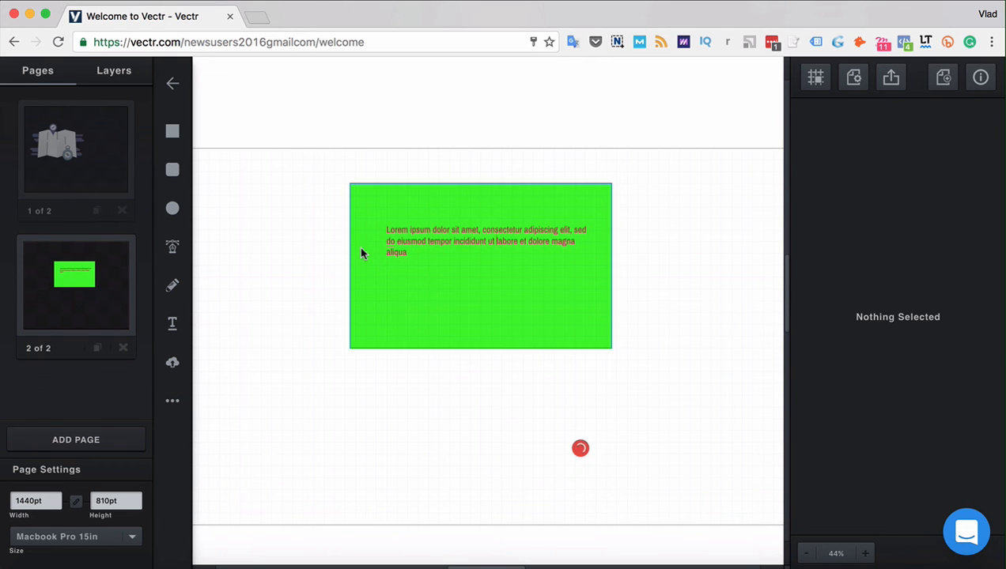
pyautogui.click(474, 240)
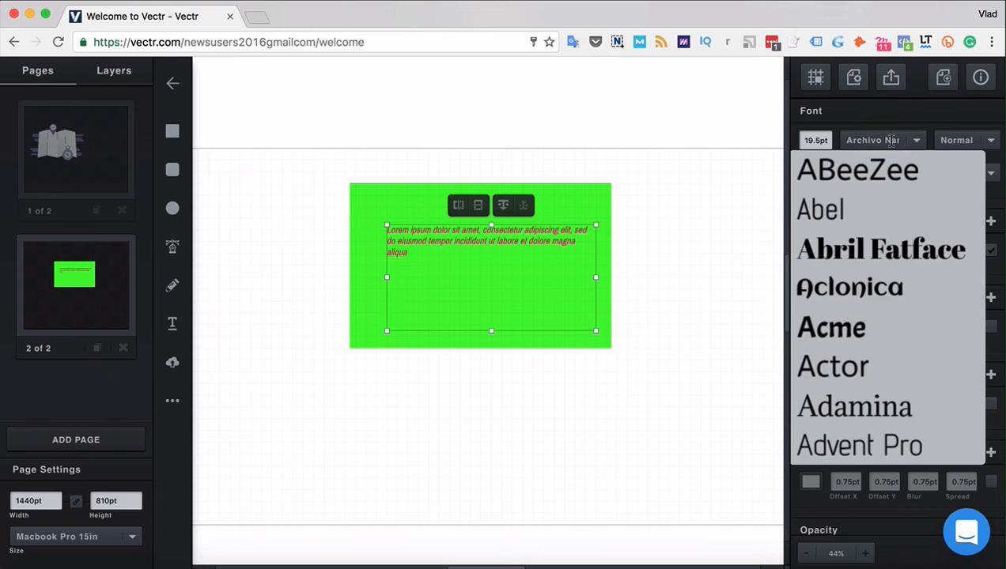
# Scroll through the Font dropdown options to set the paragraph's weight to Bold.
pyautogui.scroll(-3)
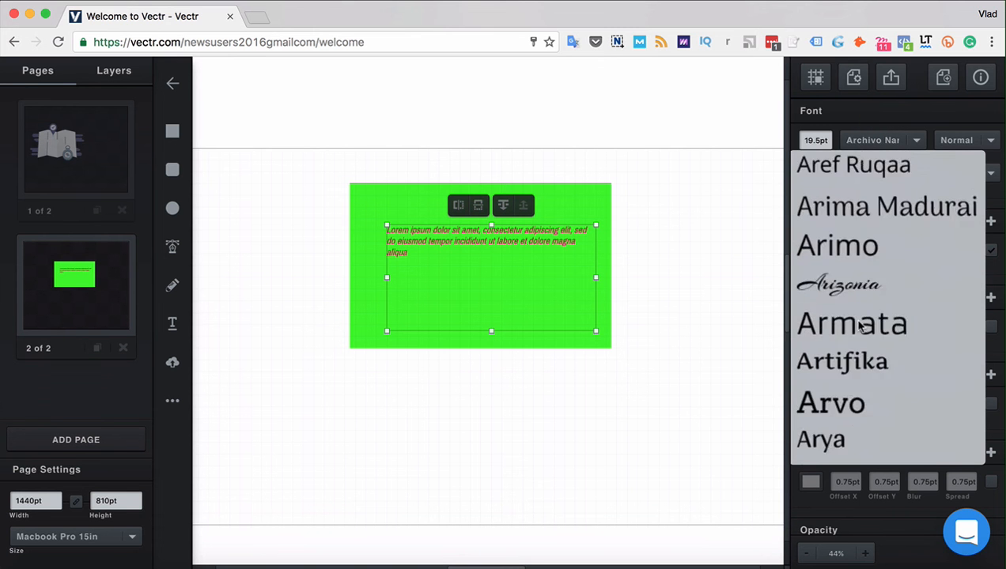
pyautogui.scroll(-3)
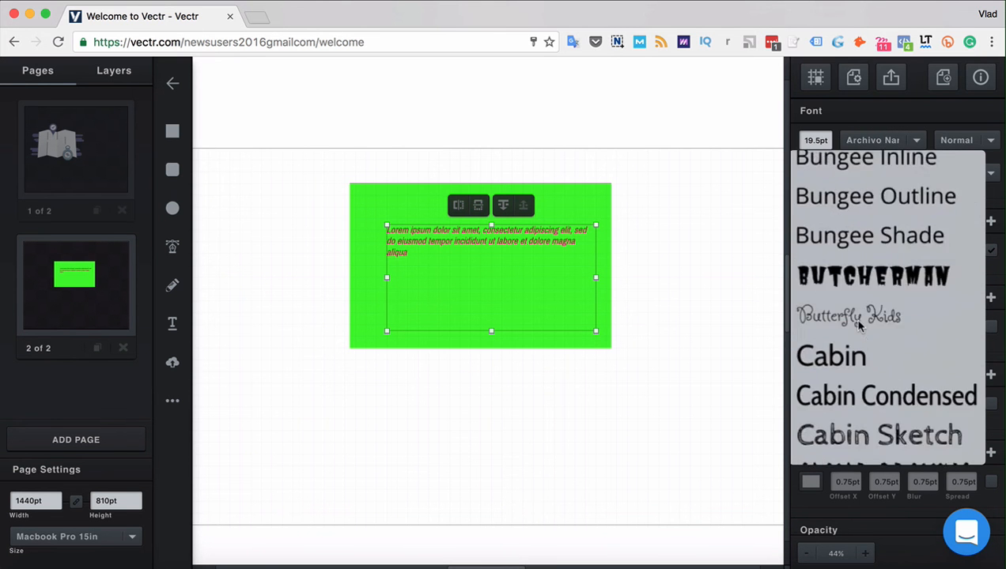
pyautogui.scroll(-3)
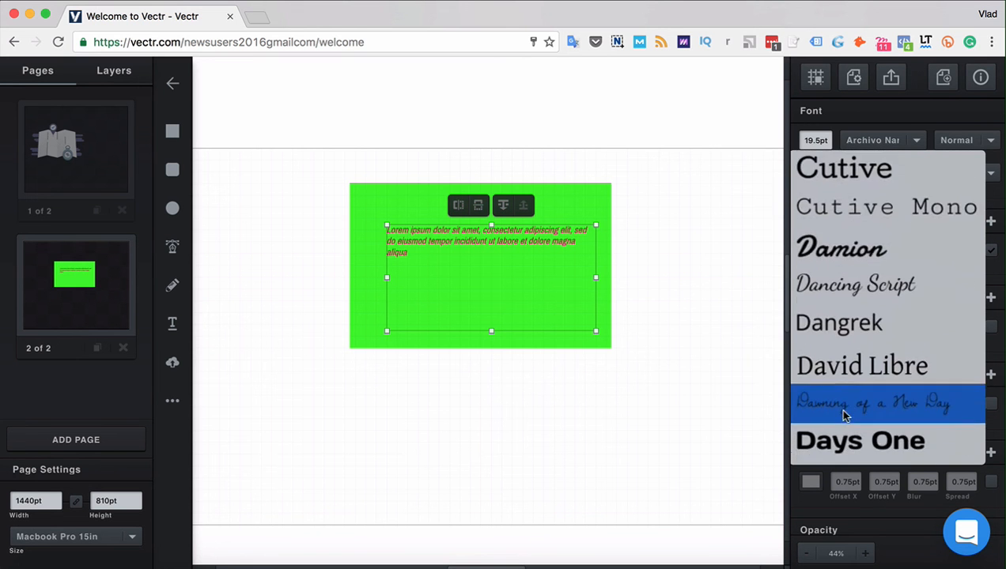
pyautogui.scroll(-3)
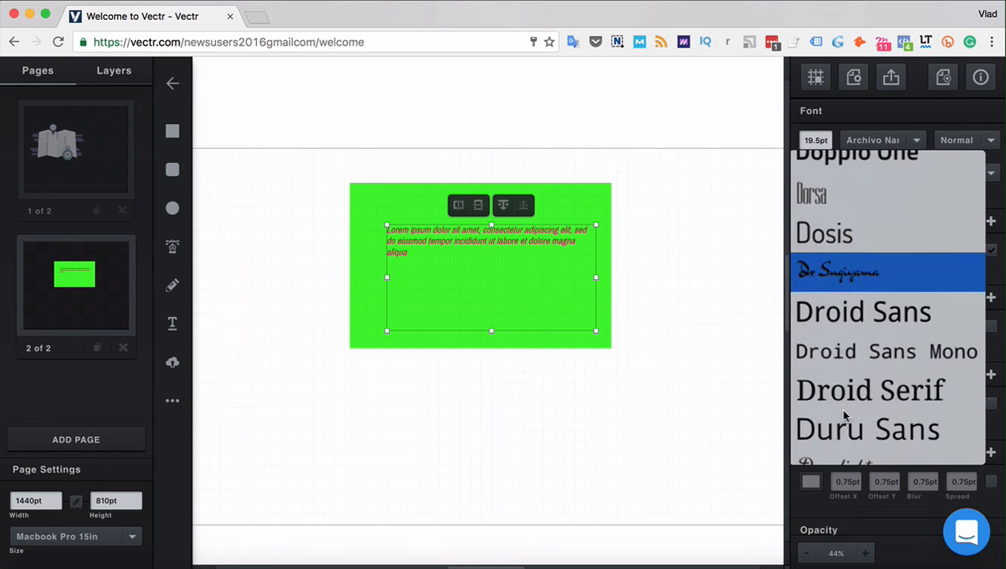
pyautogui.scroll(-3)
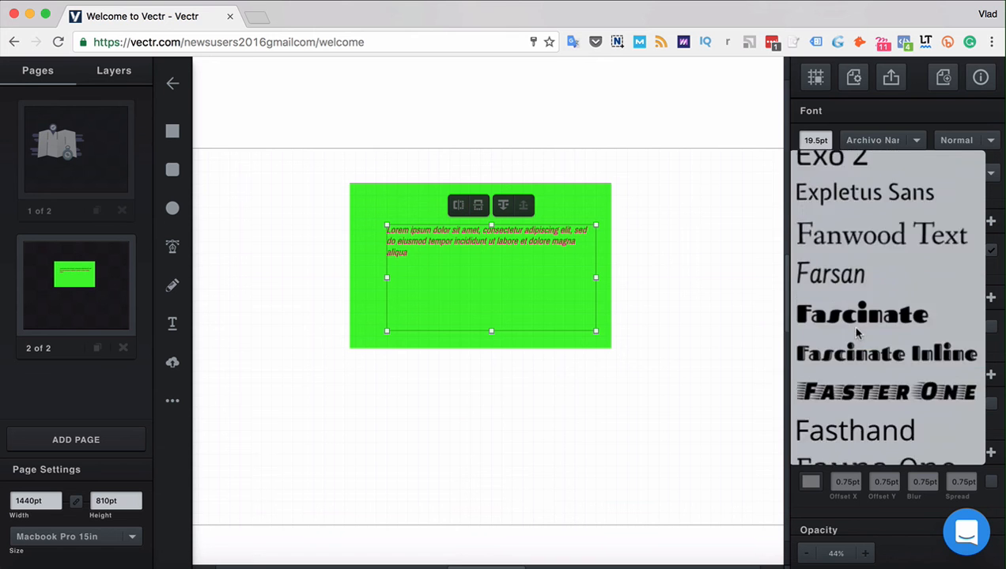
pyautogui.scroll(-3)
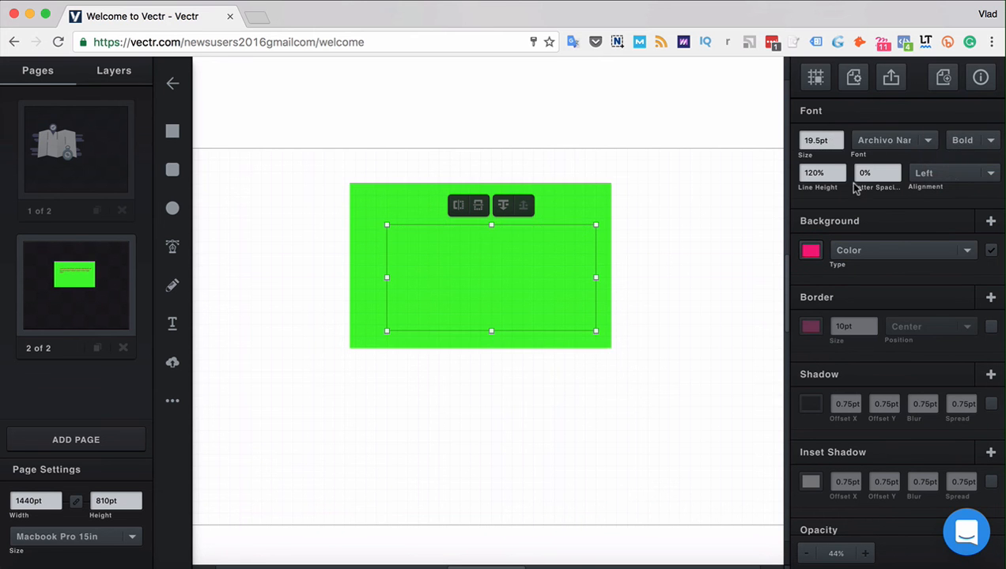
# Set the paragraph's text alignment to Center.
pyautogui.click(952, 172)
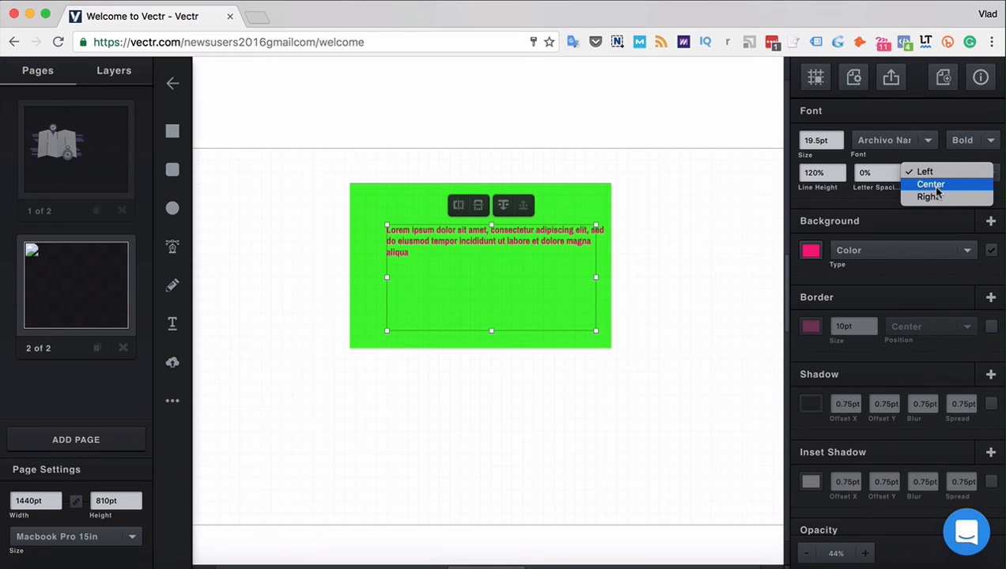
pyautogui.click(930, 183)
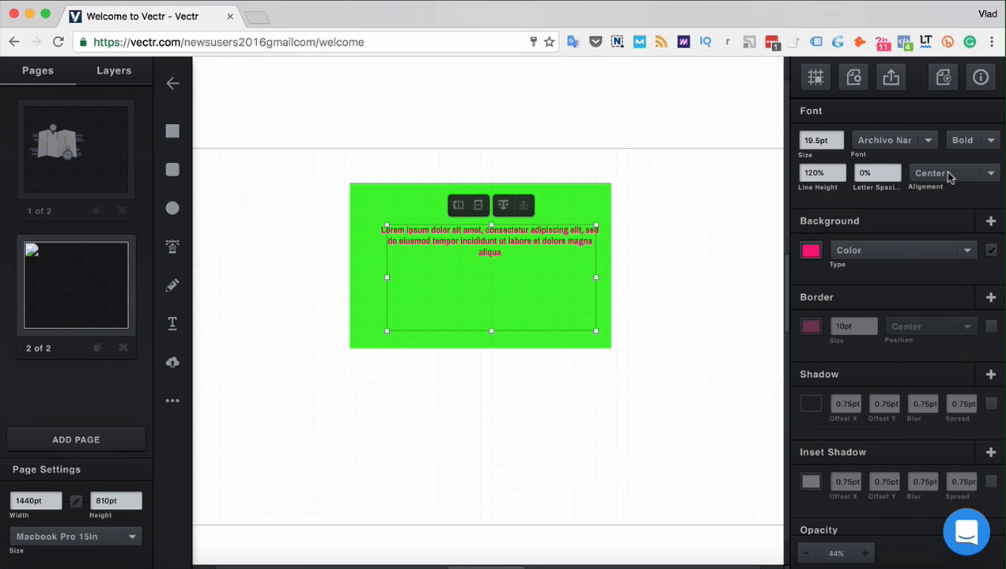